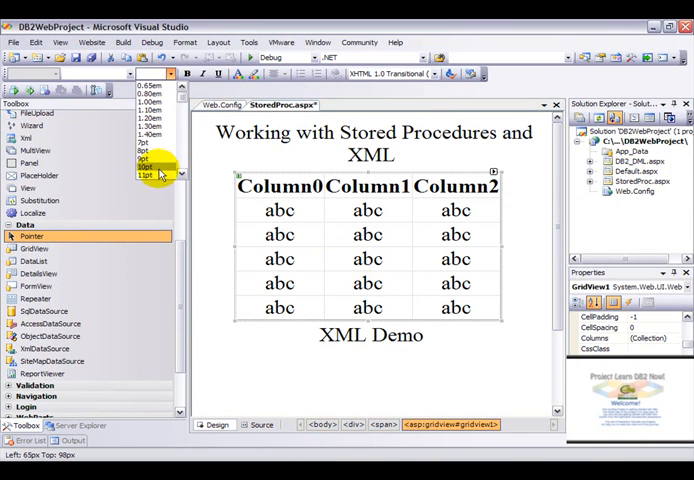
Shrink the employee GridView's text to 10pt and bring up its GridView Tasks menu
click(146, 166)
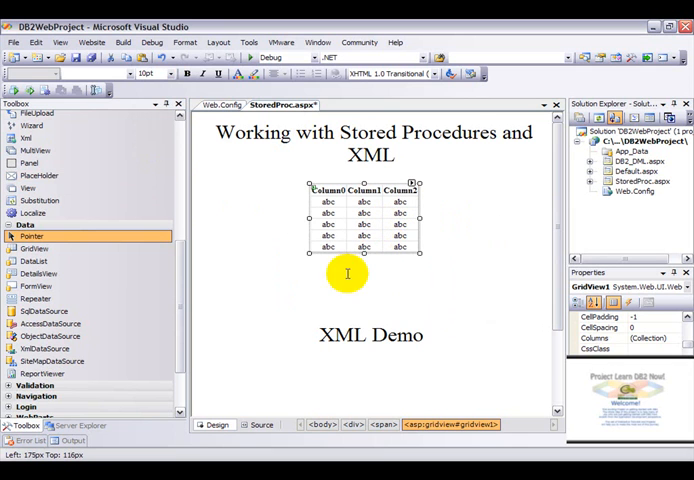
mouse_move(413, 183)
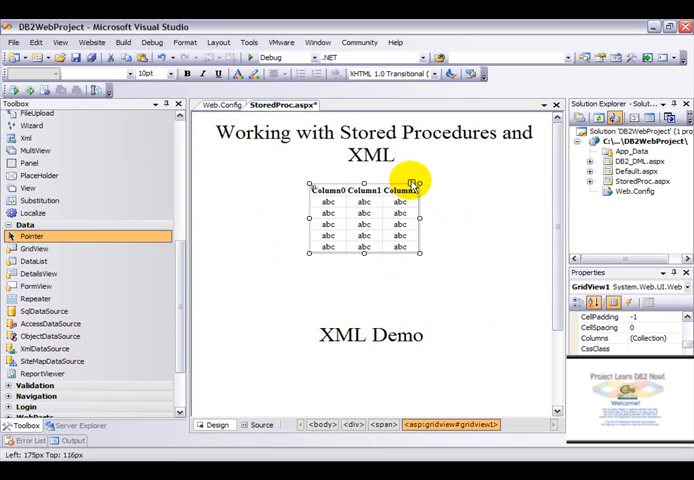
click(415, 183)
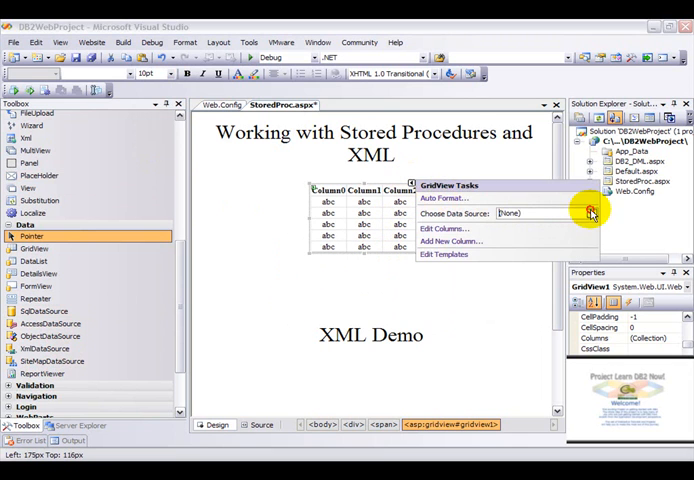
Start a new Database data source on the existing connection, choosing a custom statement
click(590, 213)
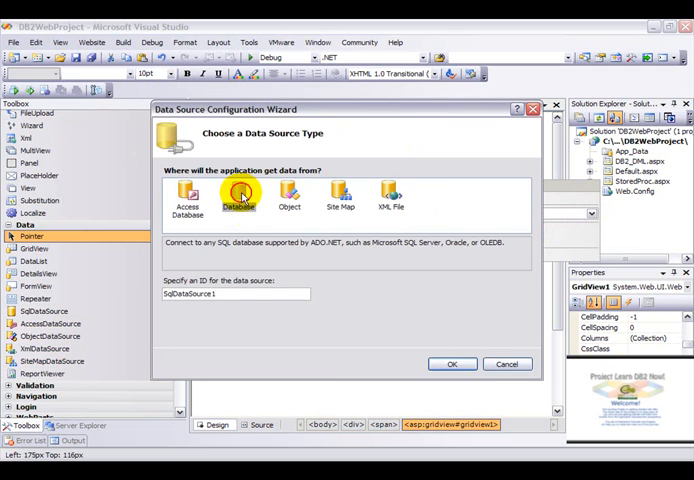
click(451, 363)
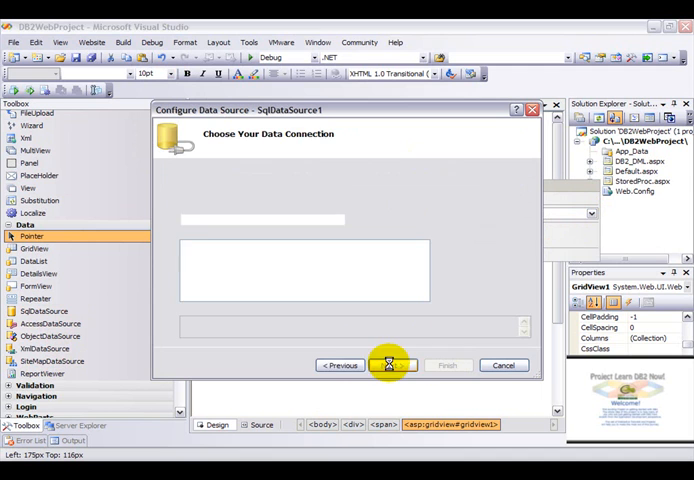
click(394, 365)
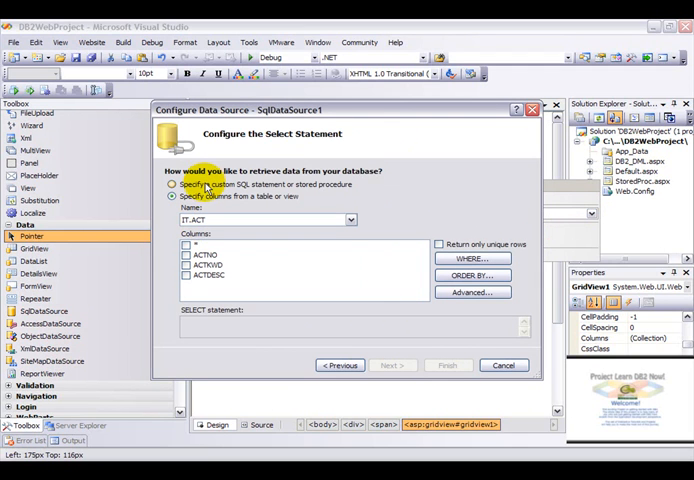
click(172, 184)
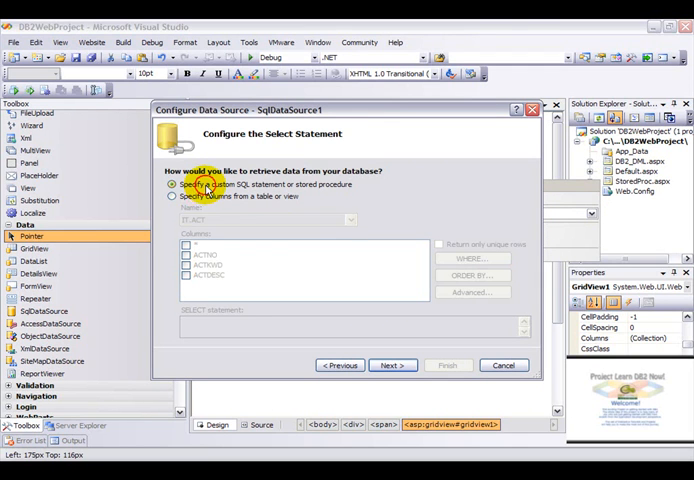
mouse_move(393, 364)
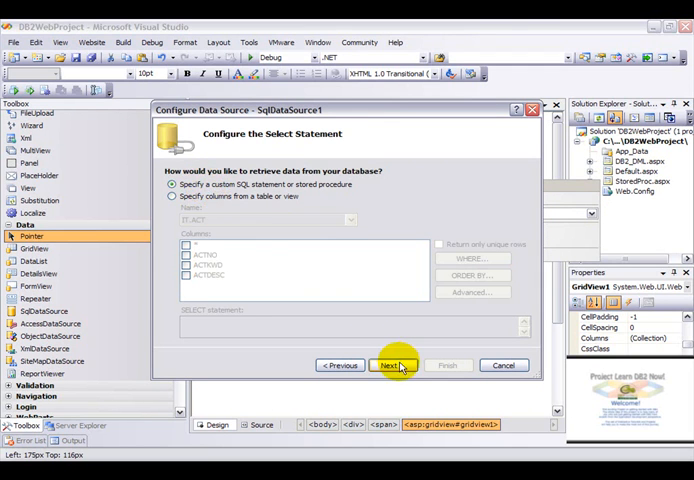
click(393, 364)
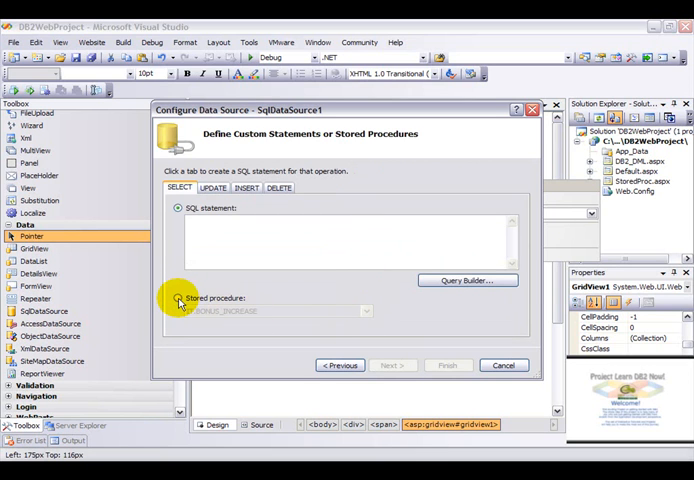
Use the IT.DISPALLEMP stored procedure, test the query, and finish the wizard
click(178, 298)
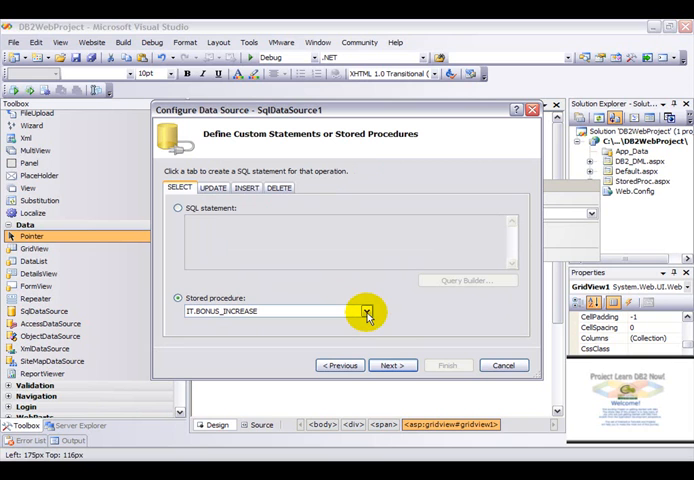
click(366, 311)
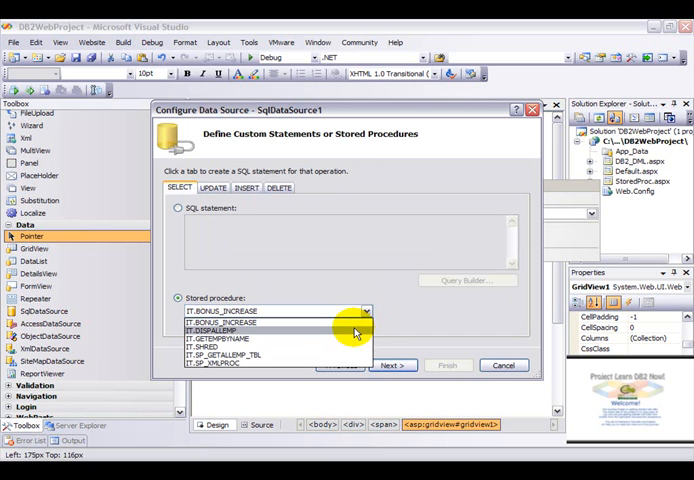
click(393, 365)
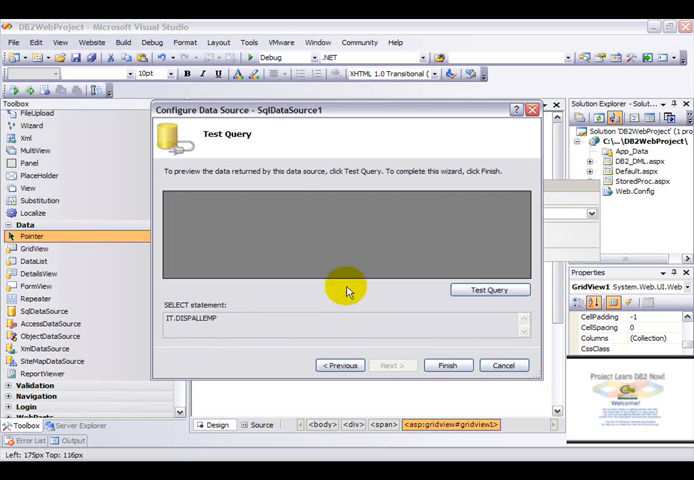
click(490, 289)
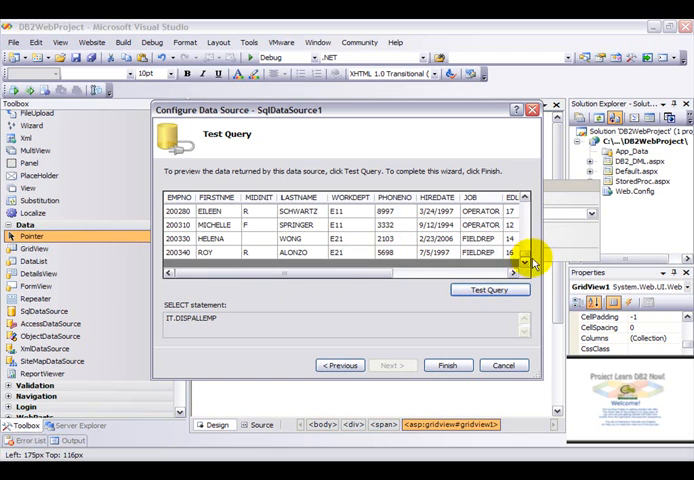
click(340, 364)
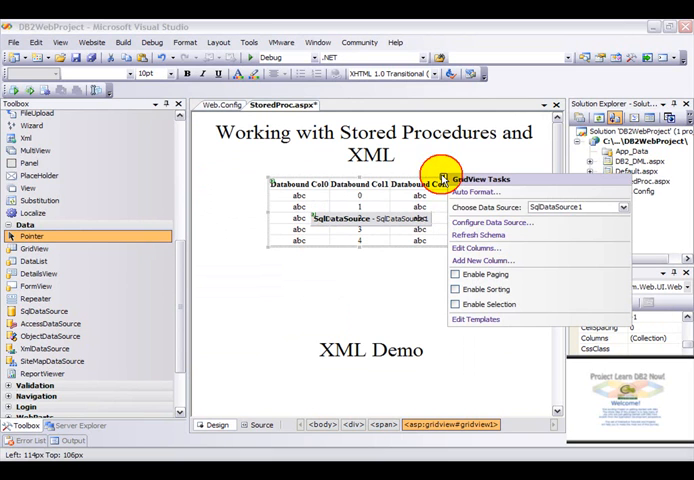
Enable paging and sorting on the employee GridView
click(456, 274)
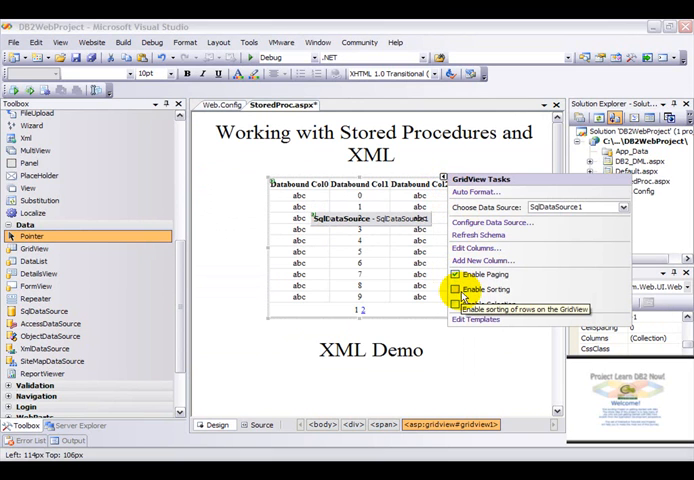
click(455, 304)
text(2)
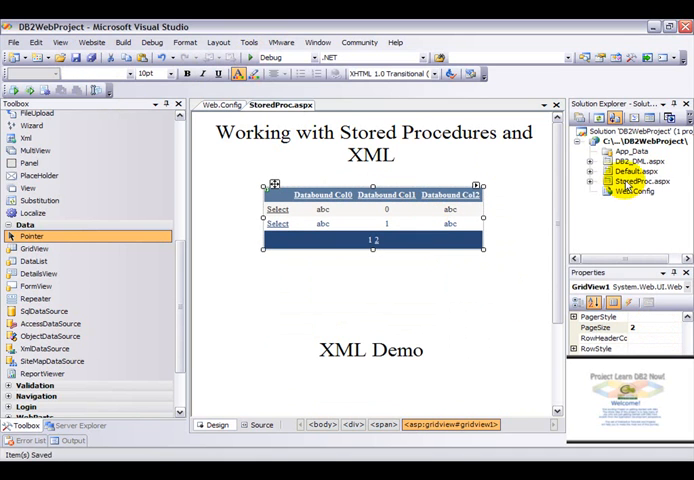
View StoredProc.aspx in the browser and page through employees using pager numbers and ellipsis
click(641, 181)
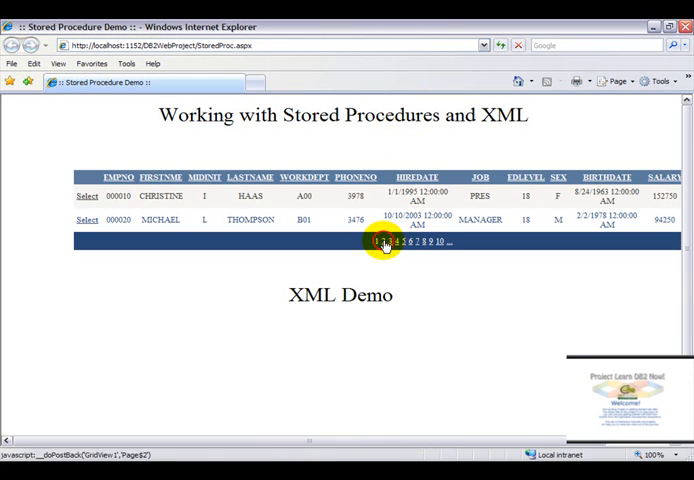
click(417, 242)
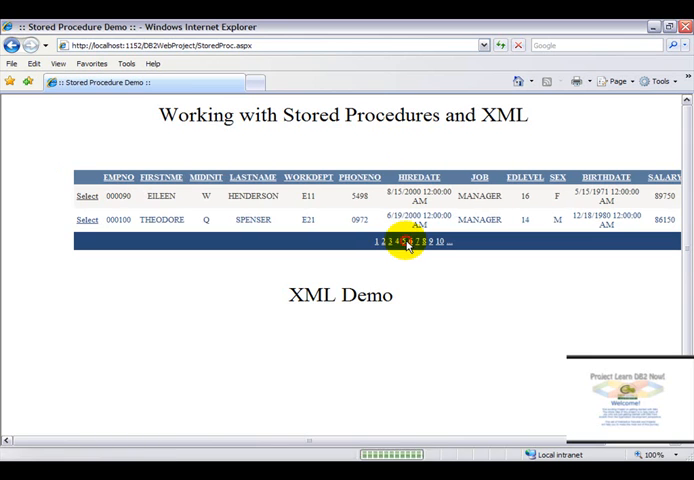
click(418, 242)
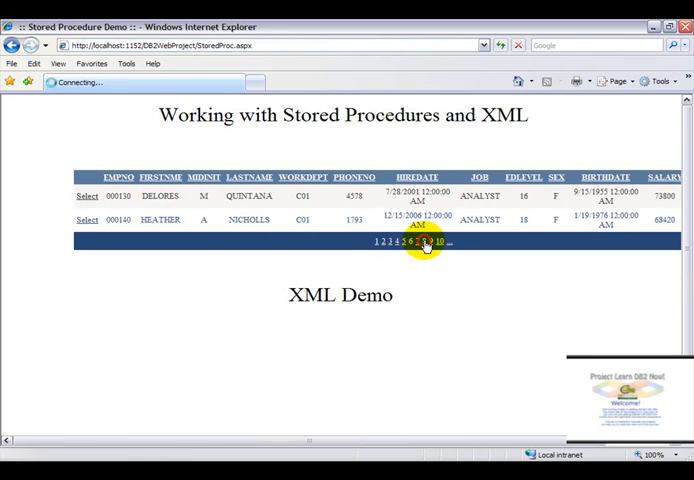
click(439, 242)
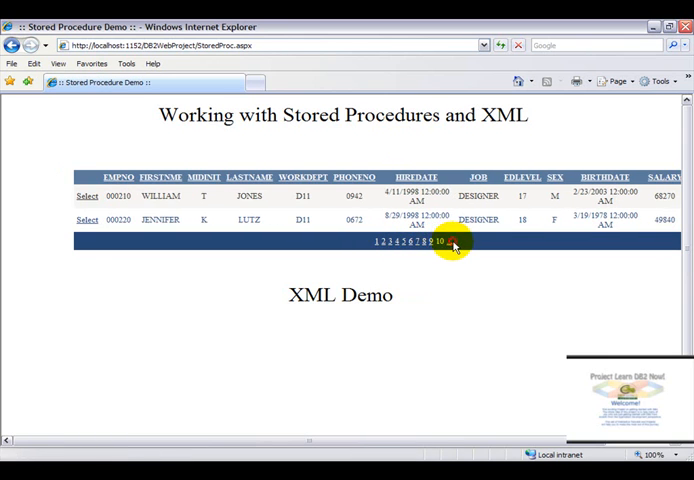
click(438, 241)
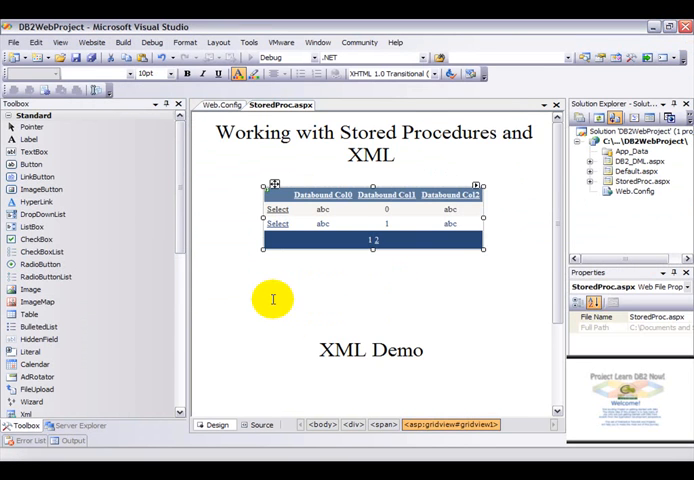
Place the cursor below the XML Demo heading and scroll the Toolbox to Data controls
click(404, 309)
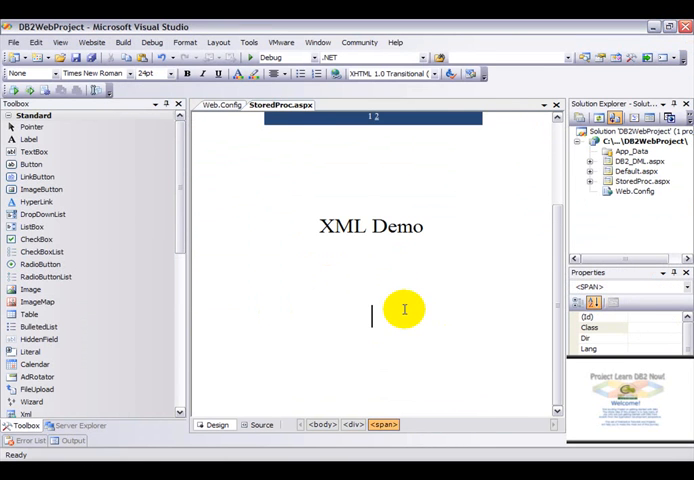
mouse_move(130, 364)
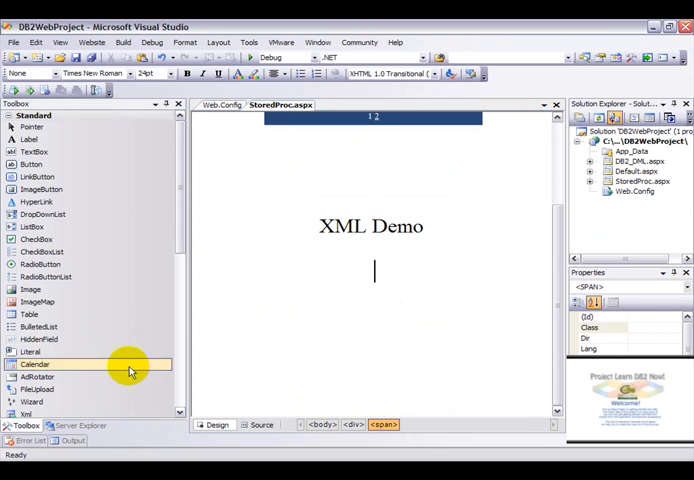
scroll(down, 3)
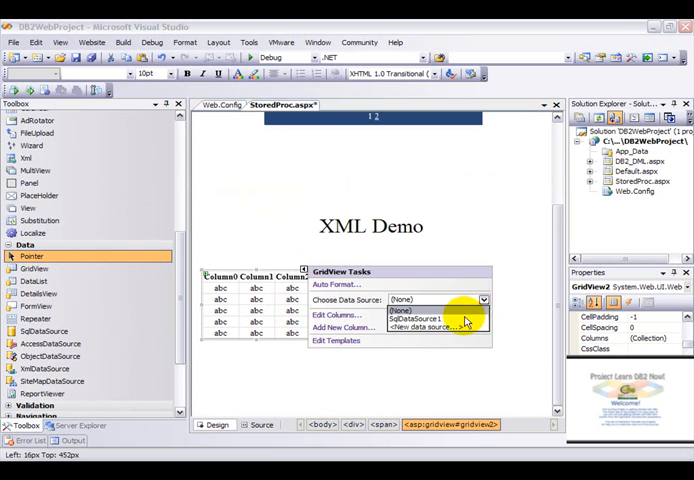
Start a new Database data source for the second grid using SAMPLEConnectionString
click(435, 329)
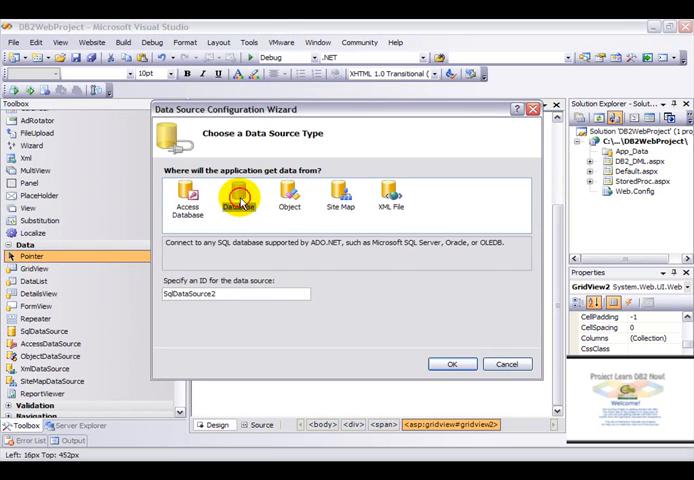
click(451, 363)
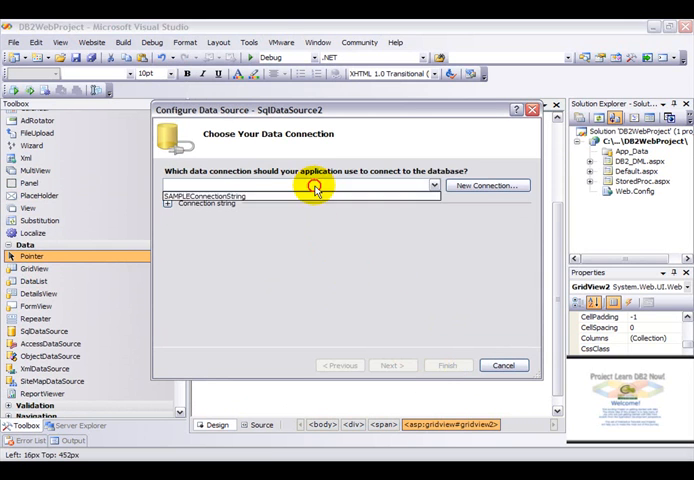
click(391, 364)
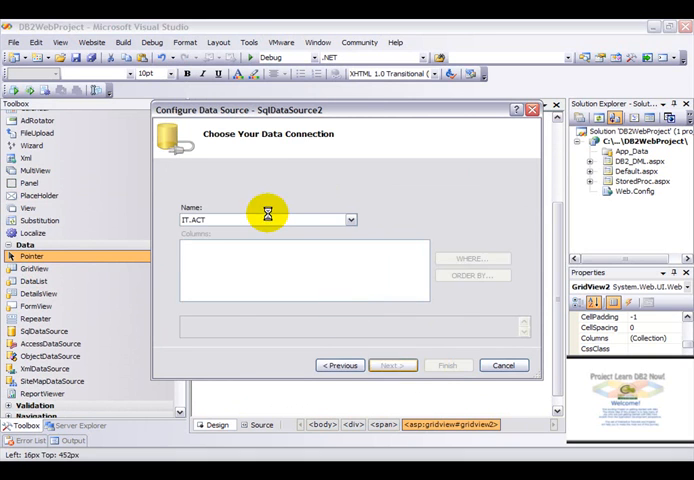
click(391, 365)
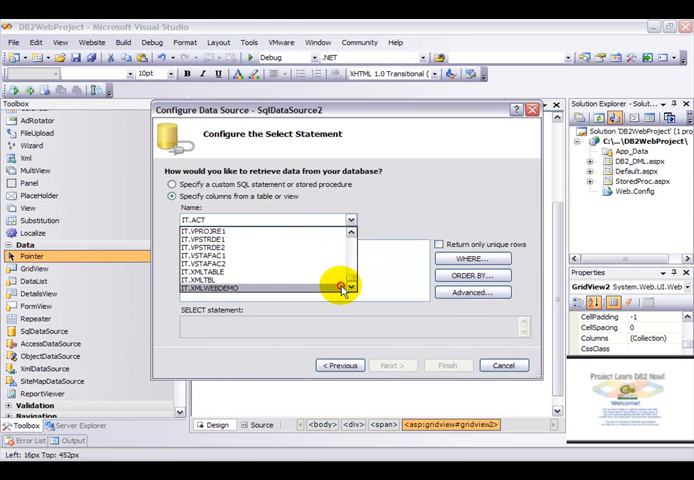
Select all columns from IT.XMLWEBDEMO with generated INSERT, UPDATE and DELETE statements
click(215, 287)
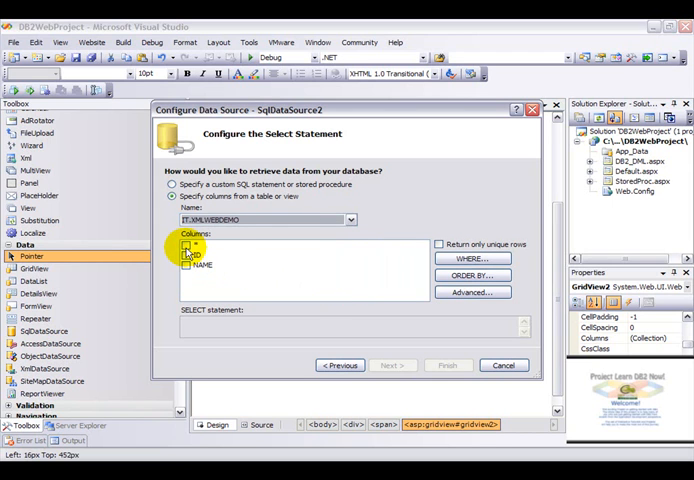
click(186, 249)
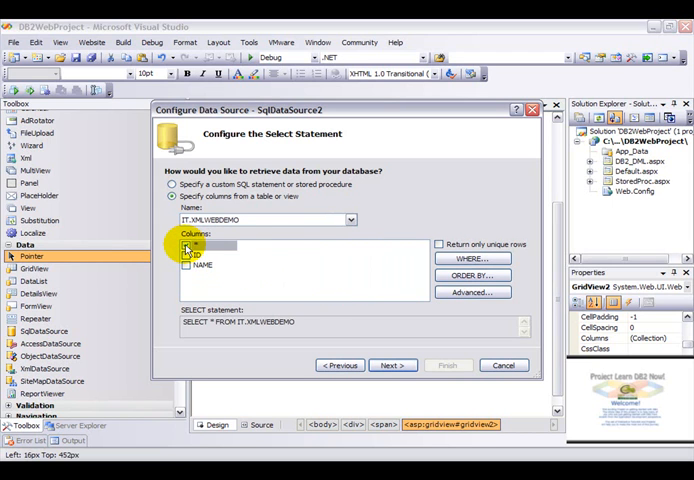
click(186, 247)
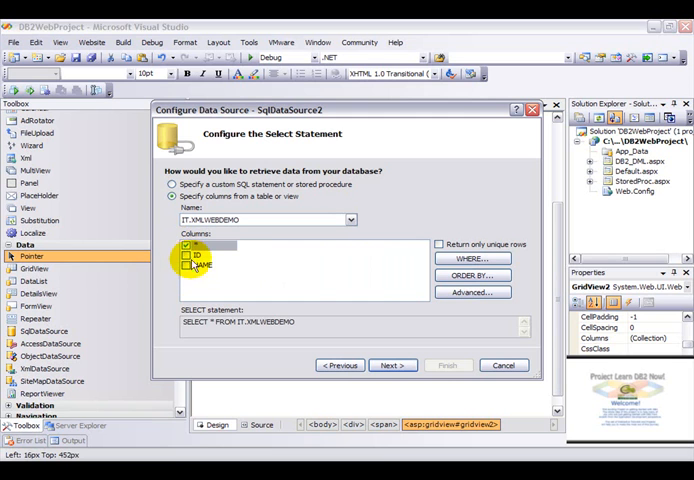
click(186, 265)
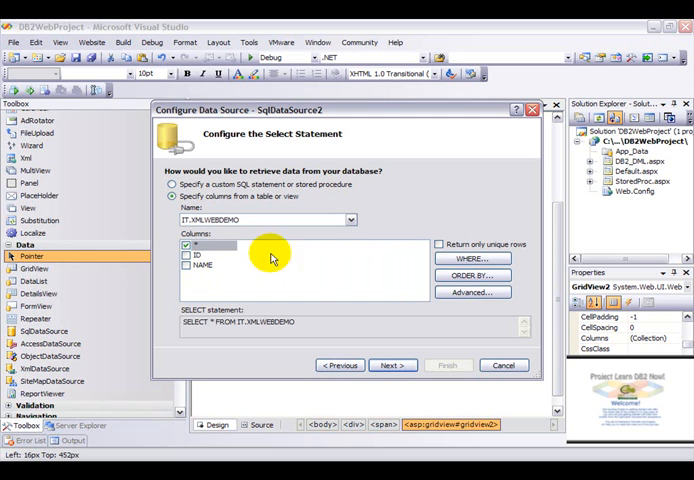
click(471, 292)
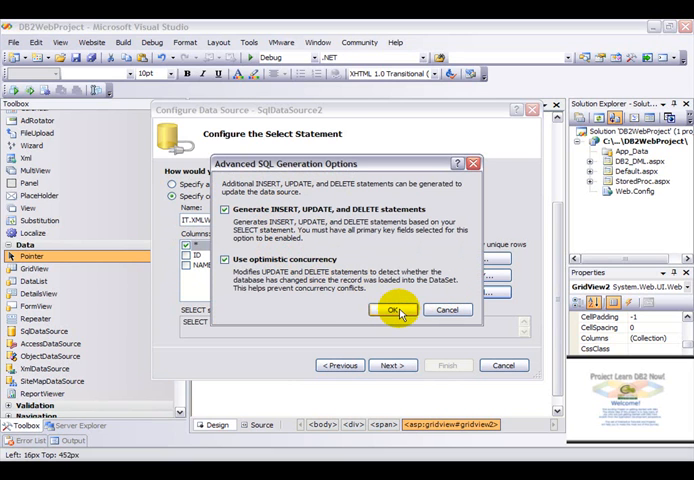
click(391, 309)
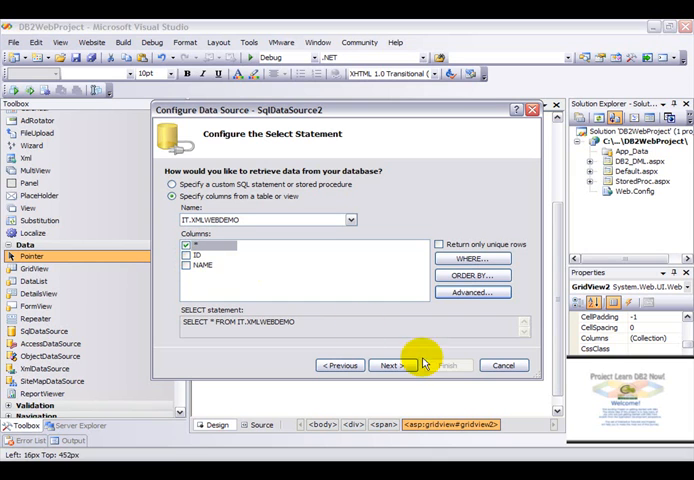
click(389, 364)
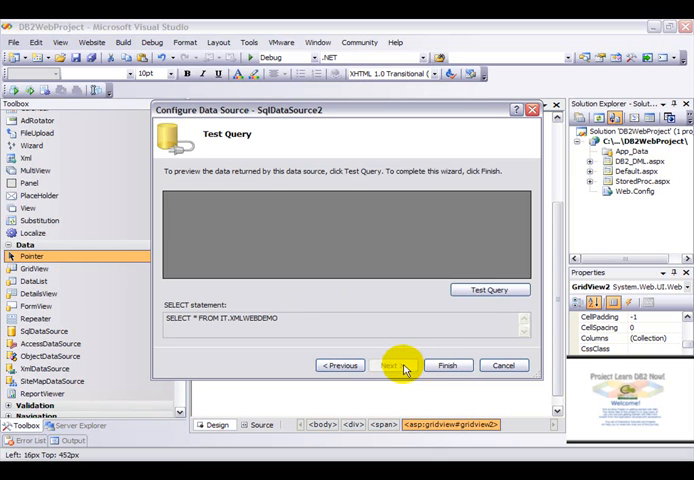
Finish the XML table data source and enable row selection on the second grid
click(489, 289)
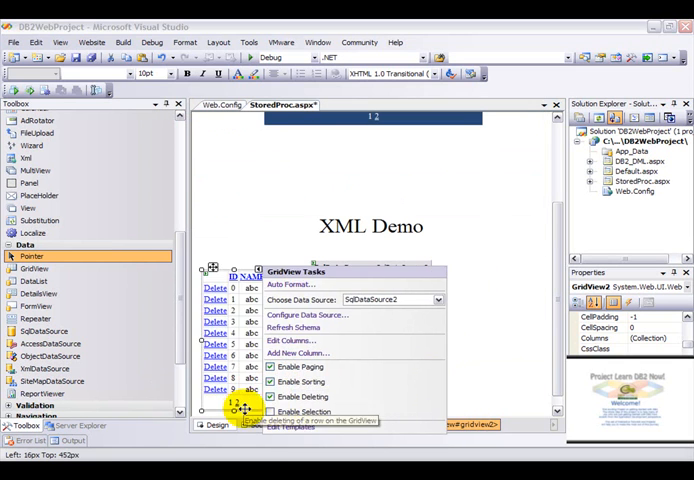
click(270, 411)
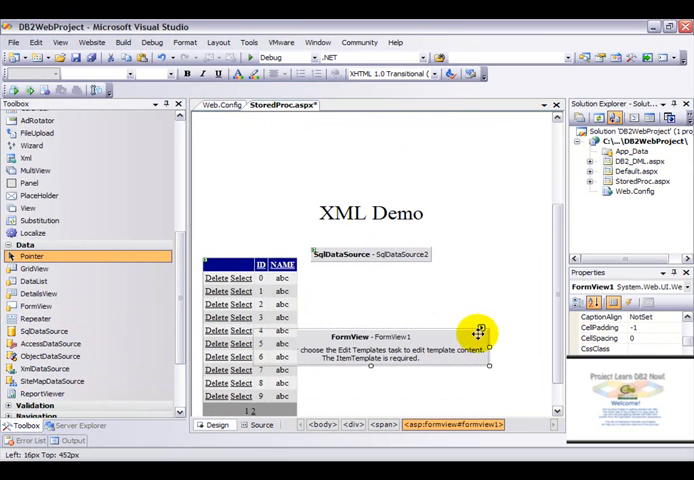
Bind the FormView to SqlDataSource2, reduce its font size, and show FormView Tasks
click(479, 330)
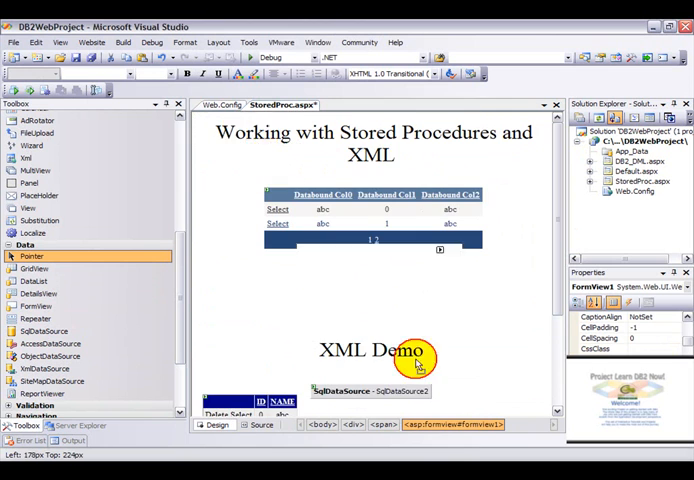
scroll(down, 3)
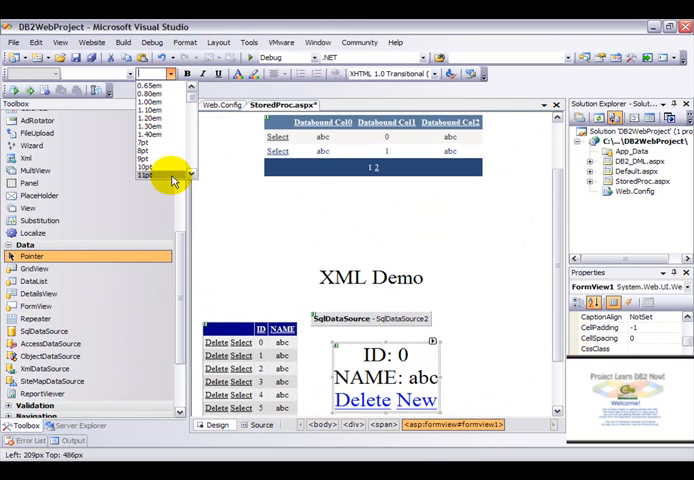
click(143, 175)
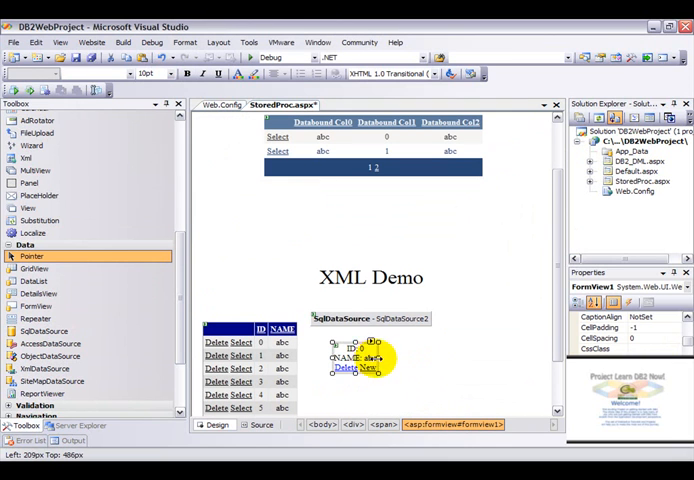
click(375, 357)
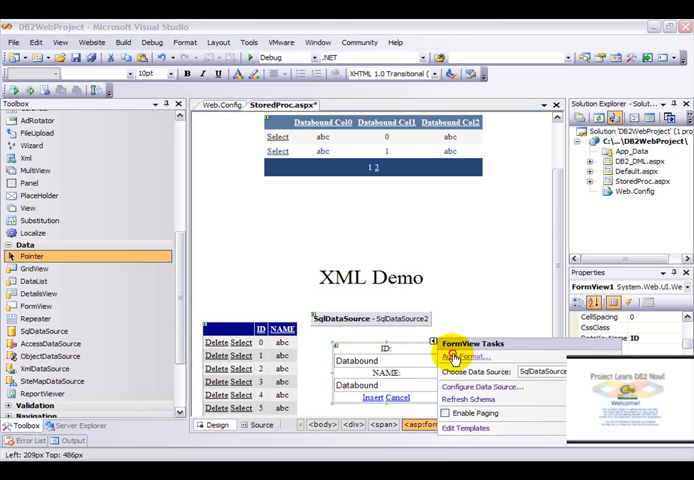
Apply the Slate Auto Format scheme to the FormView and save the page
click(463, 356)
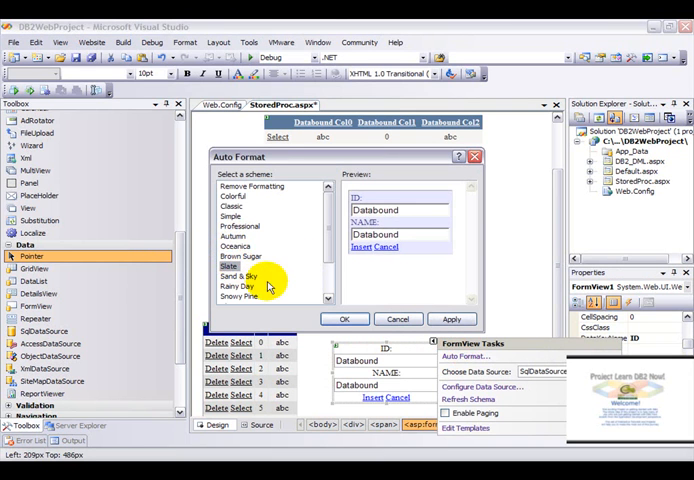
click(345, 318)
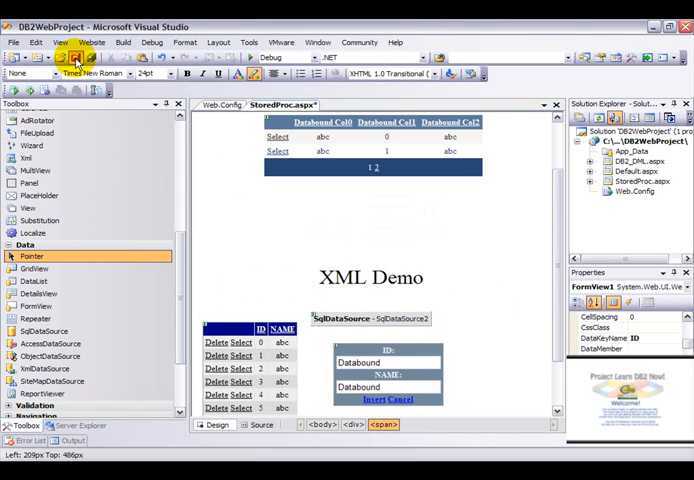
click(77, 57)
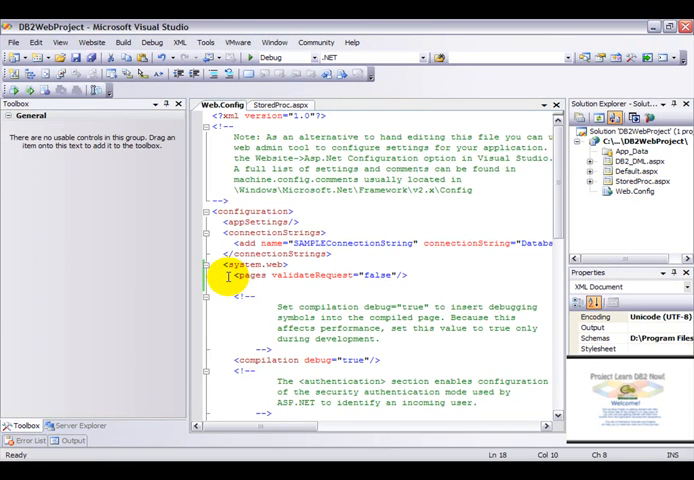
Select the pages validateRequest line in Web.config and start debugging the site
click(405, 273)
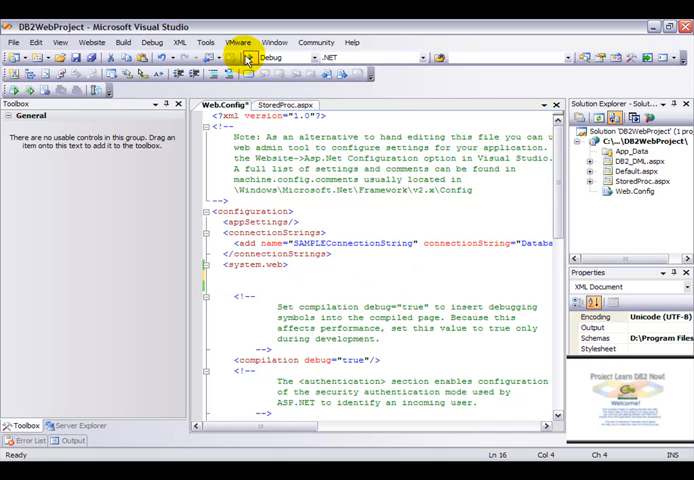
click(246, 58)
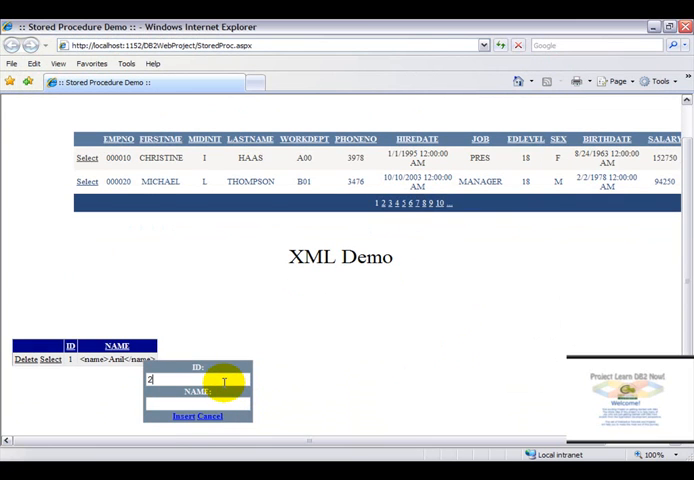
Submit a new XML row with ID 2 and name <name>Sana</name>
text(<name>Sana</name>)
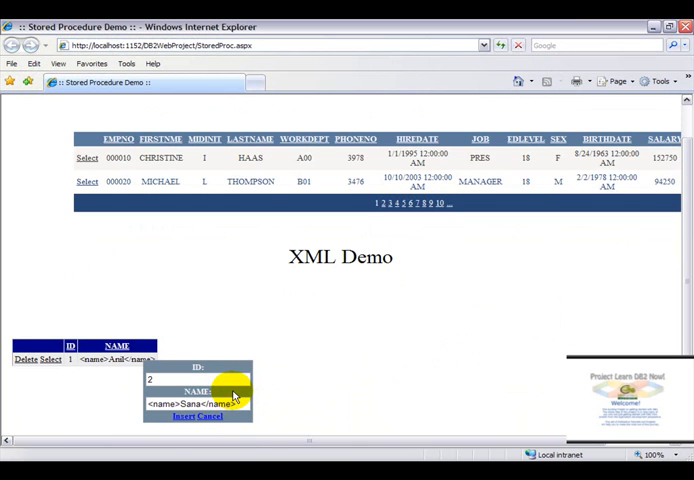
click(185, 416)
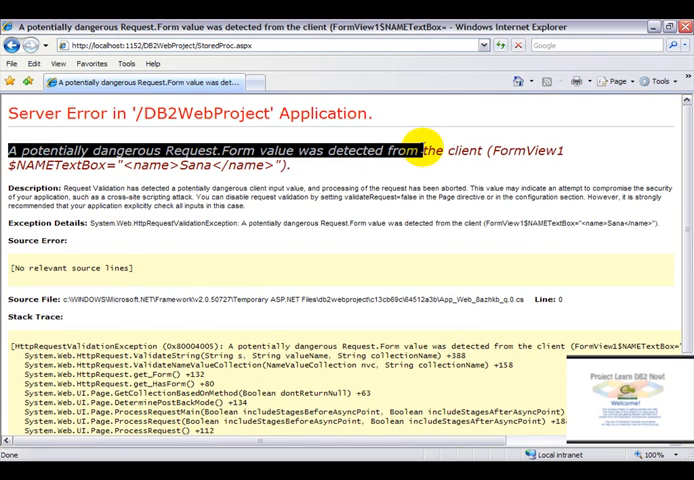
mouse_move(585, 161)
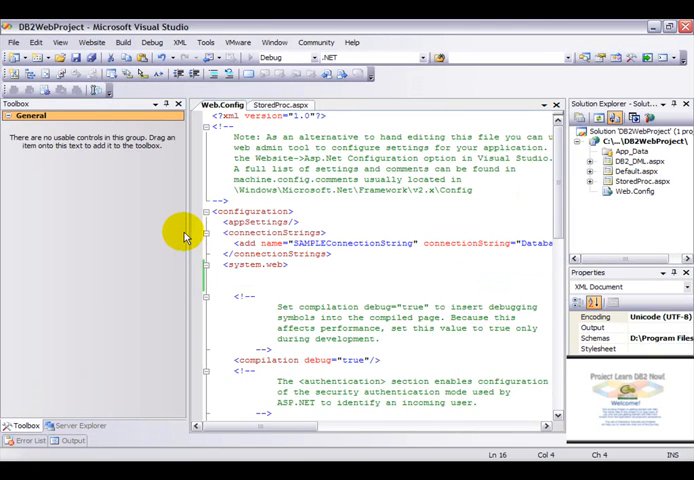
mouse_move(470, 264)
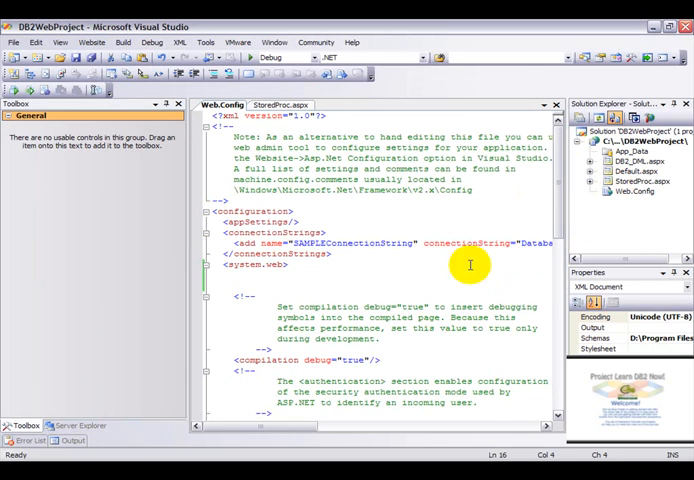
mouse_move(315, 283)
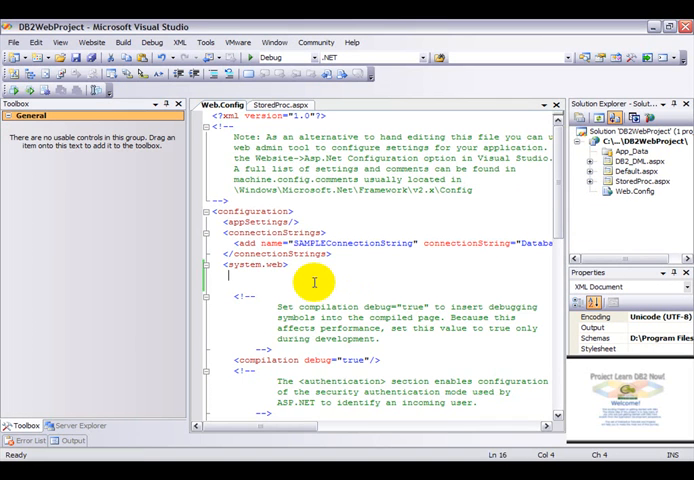
Add <pages validateRequest="false"/> inside system.web in Web.config
text(<page)
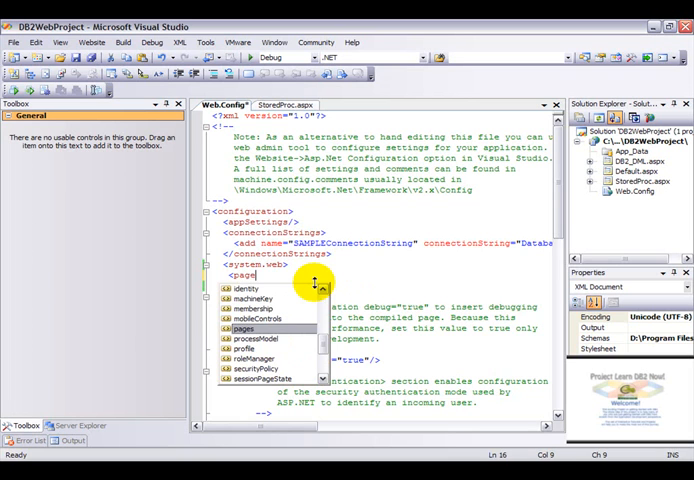
text(va)
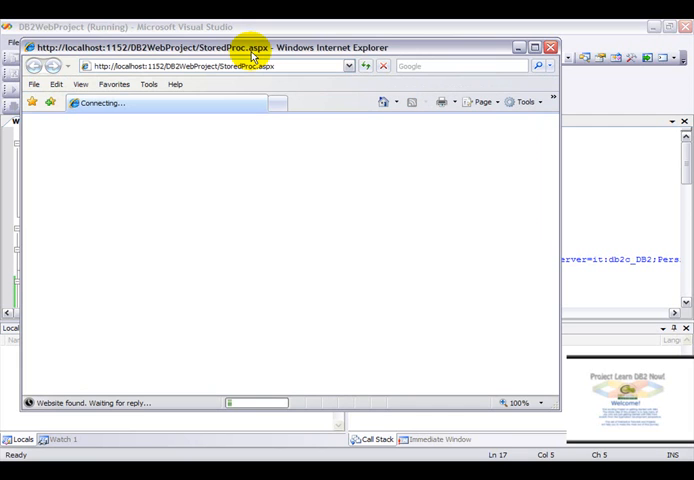
Insert ID 2 with <name>Sana</name> and confirm the new row in the XML grid
click(535, 46)
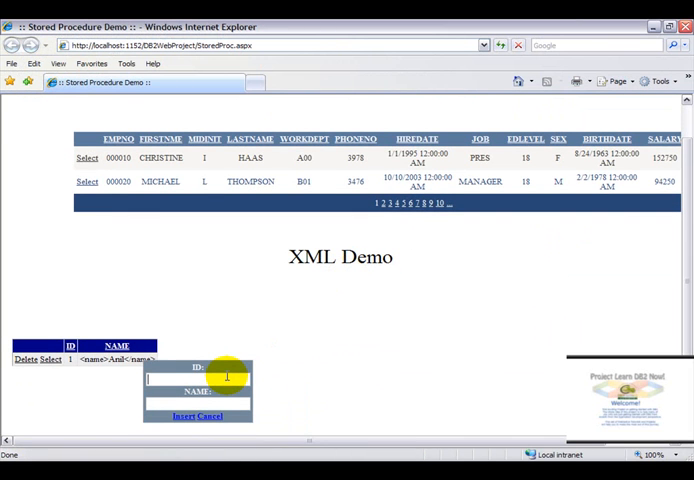
text(2)
click(198, 403)
text(<name>S)
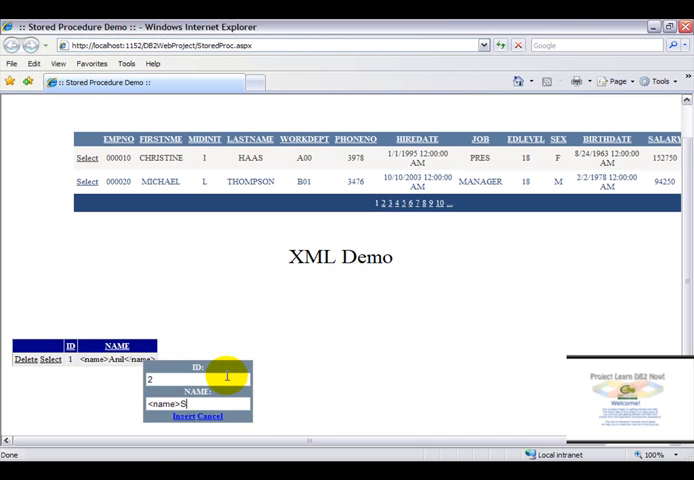
text(ana</name)
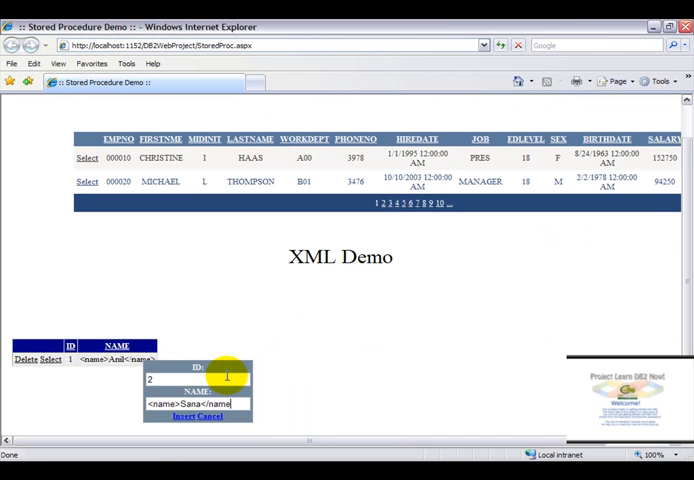
click(183, 416)
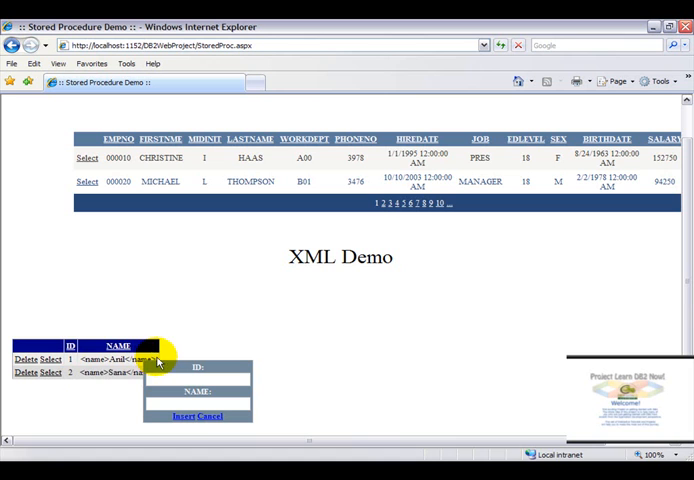
double_click(110, 358)
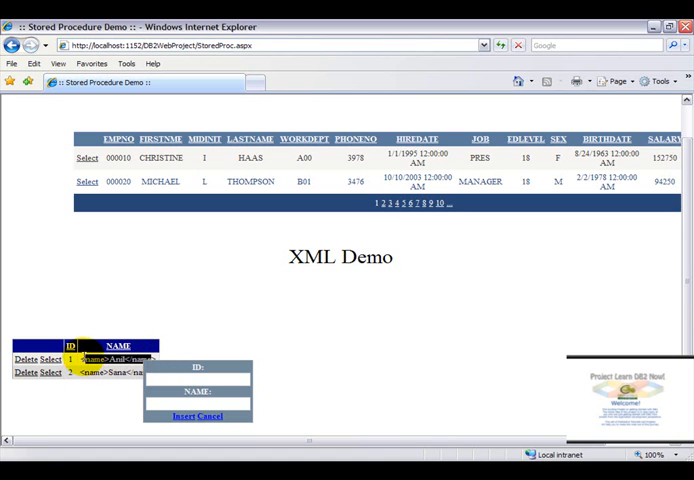
scroll(up, 3)
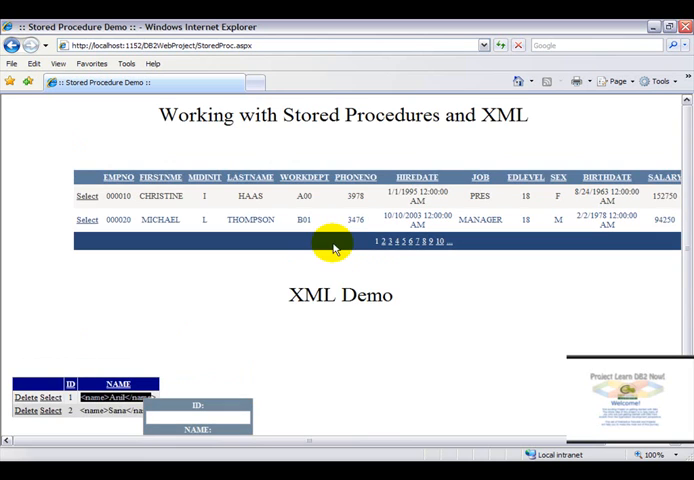